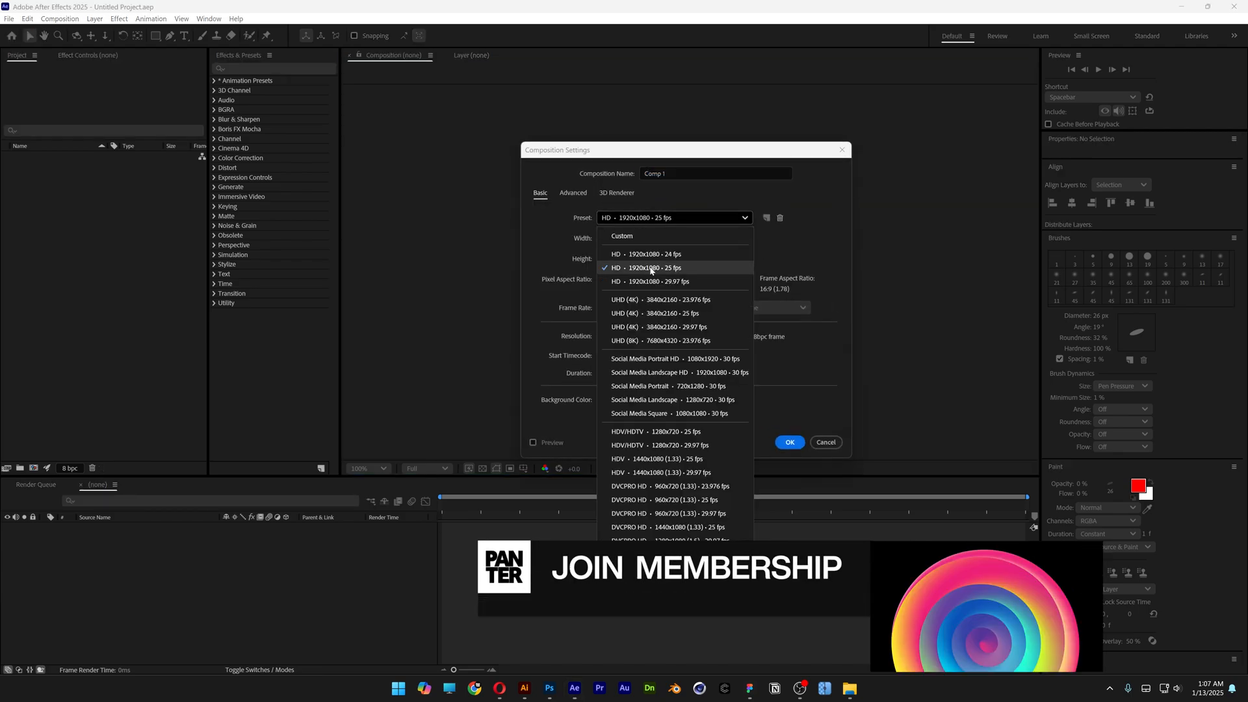
Create the composition with the HD 1920x1080 25 fps preset and a 10-second duration
left_click(645, 267)
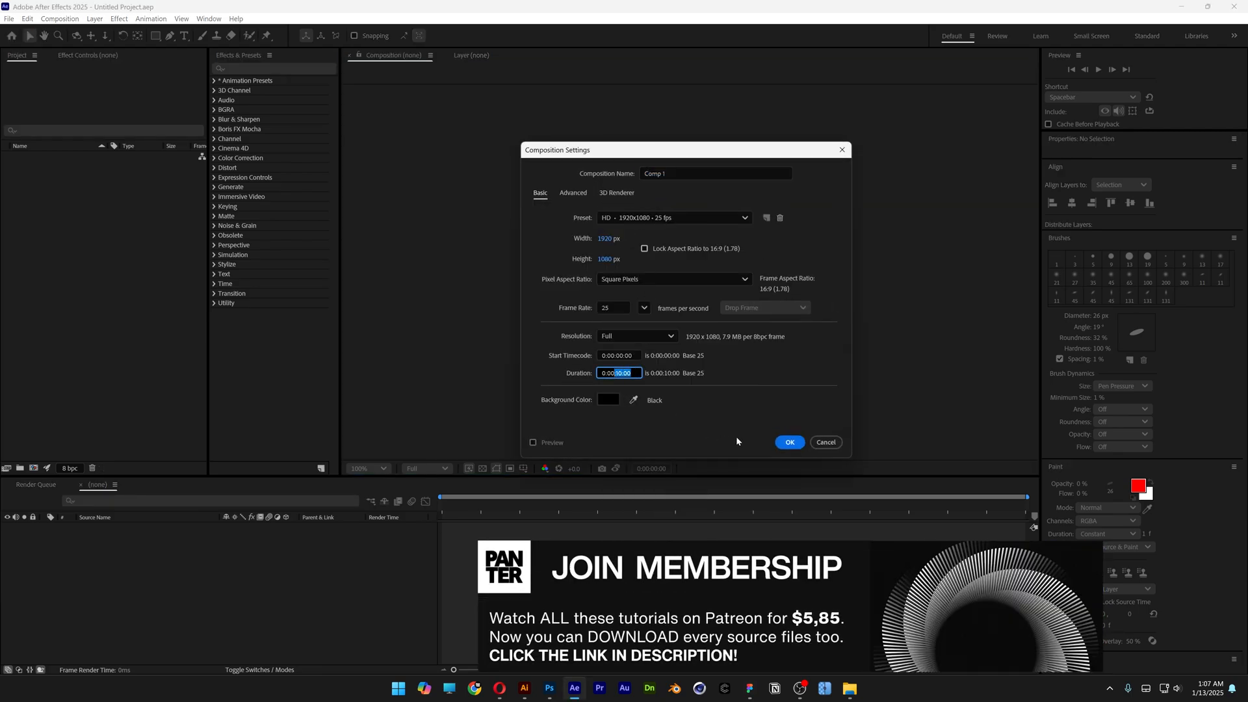
left_click(791, 442)
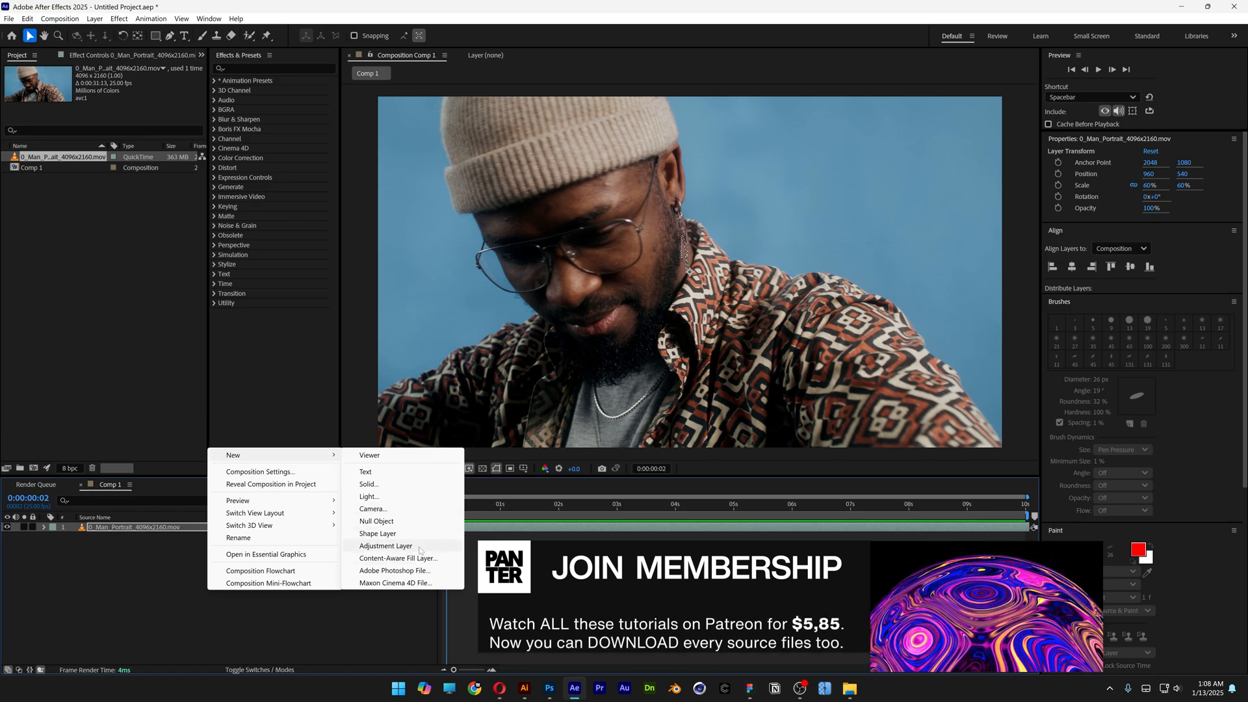
Add a new solid layer named Noise above the footage and search for Cell Pattern
left_click(385, 545)
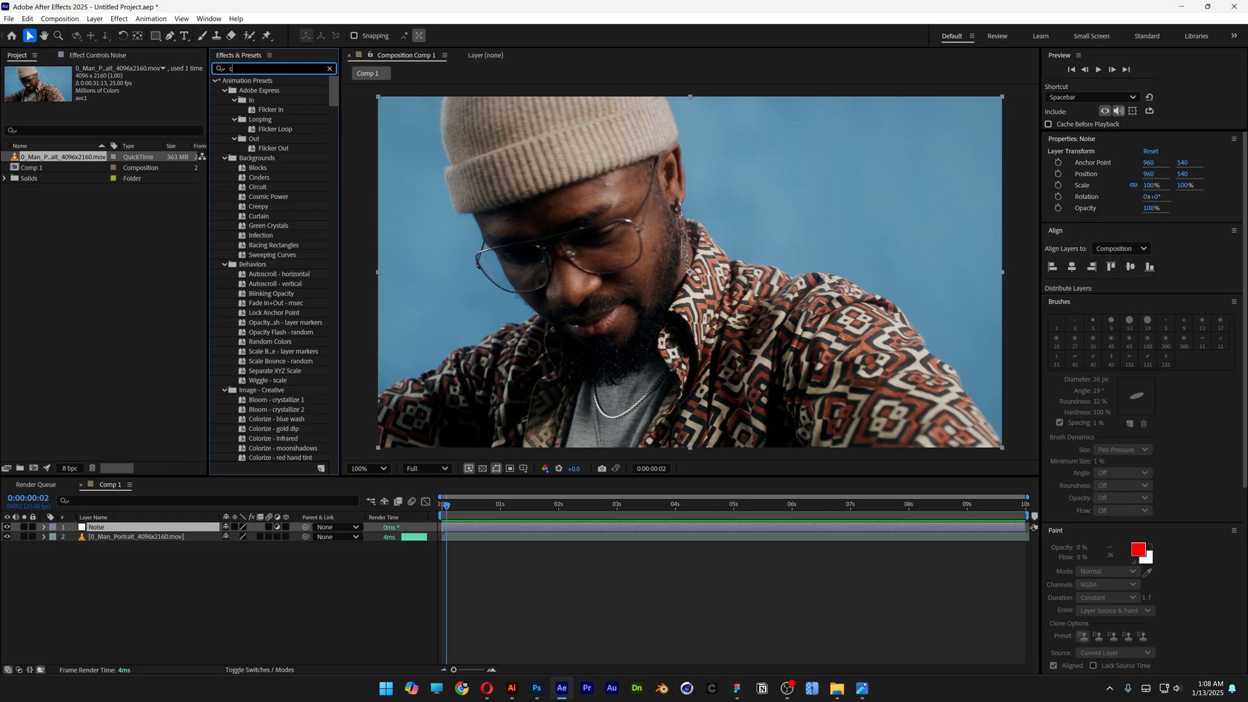
type("cell pattern")
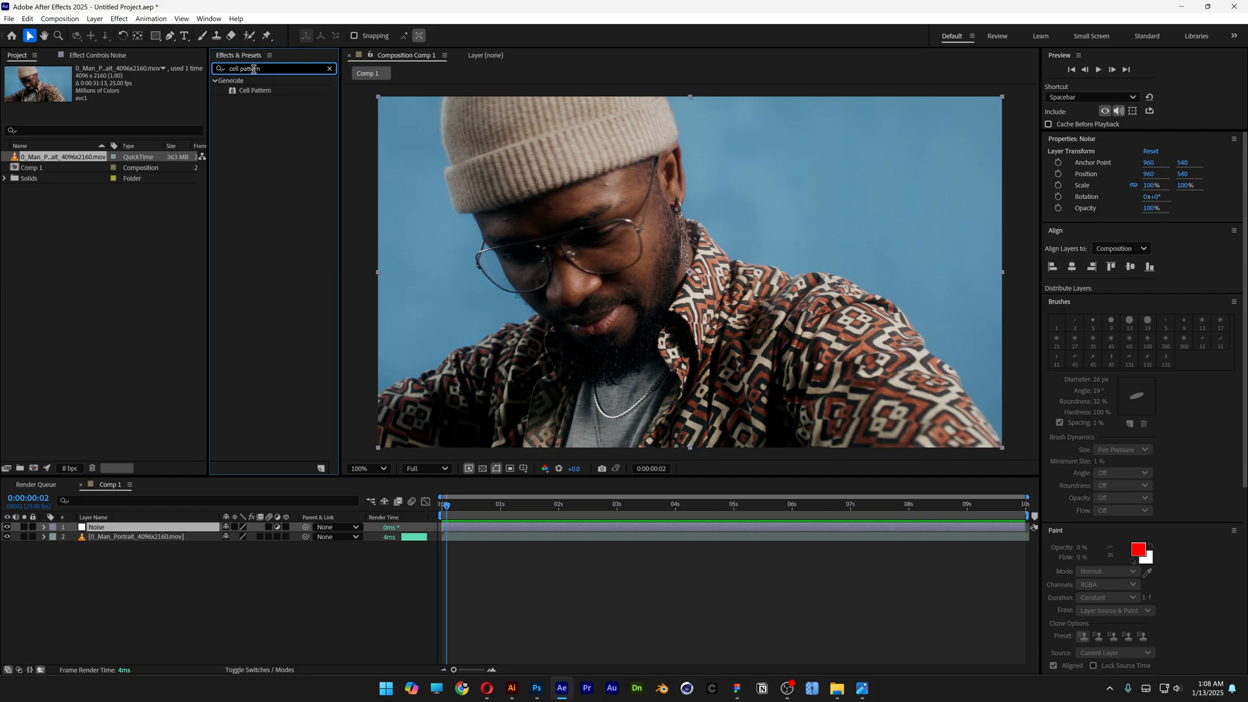
Apply Cell Pattern to the Noise layer as Mixed Crystals with contrast 600 and size 5
double_click(254, 90)
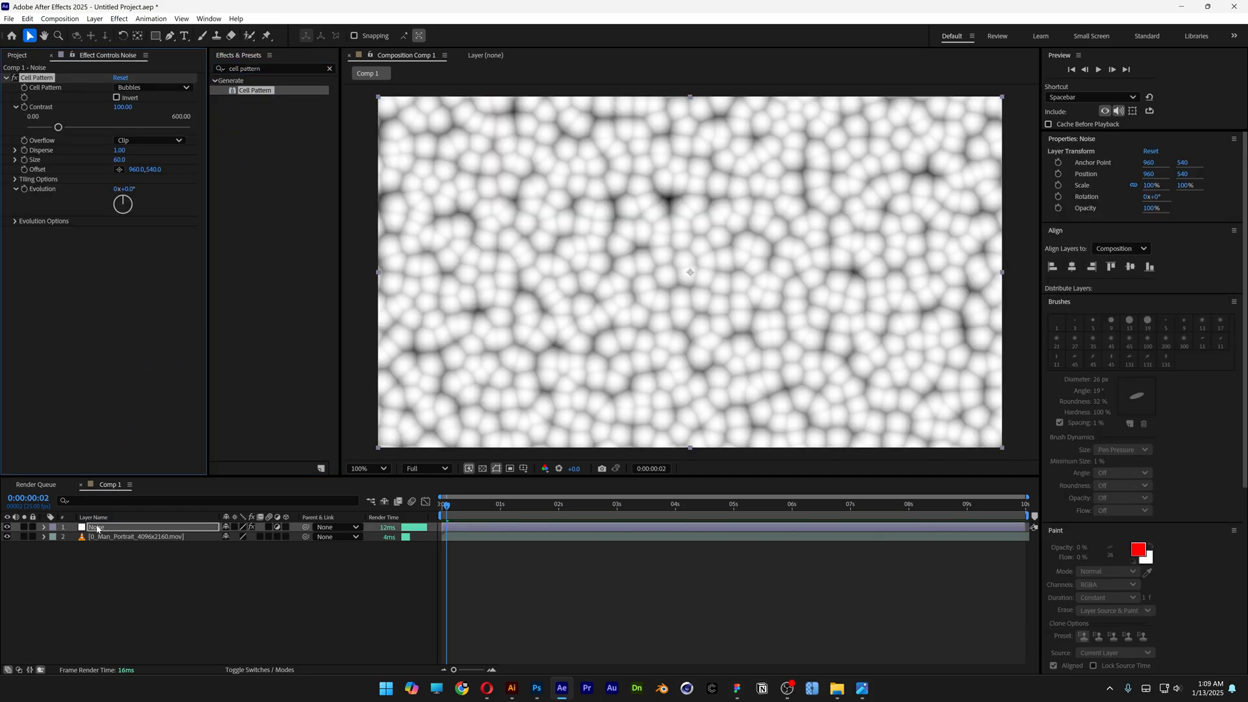
left_click(151, 87)
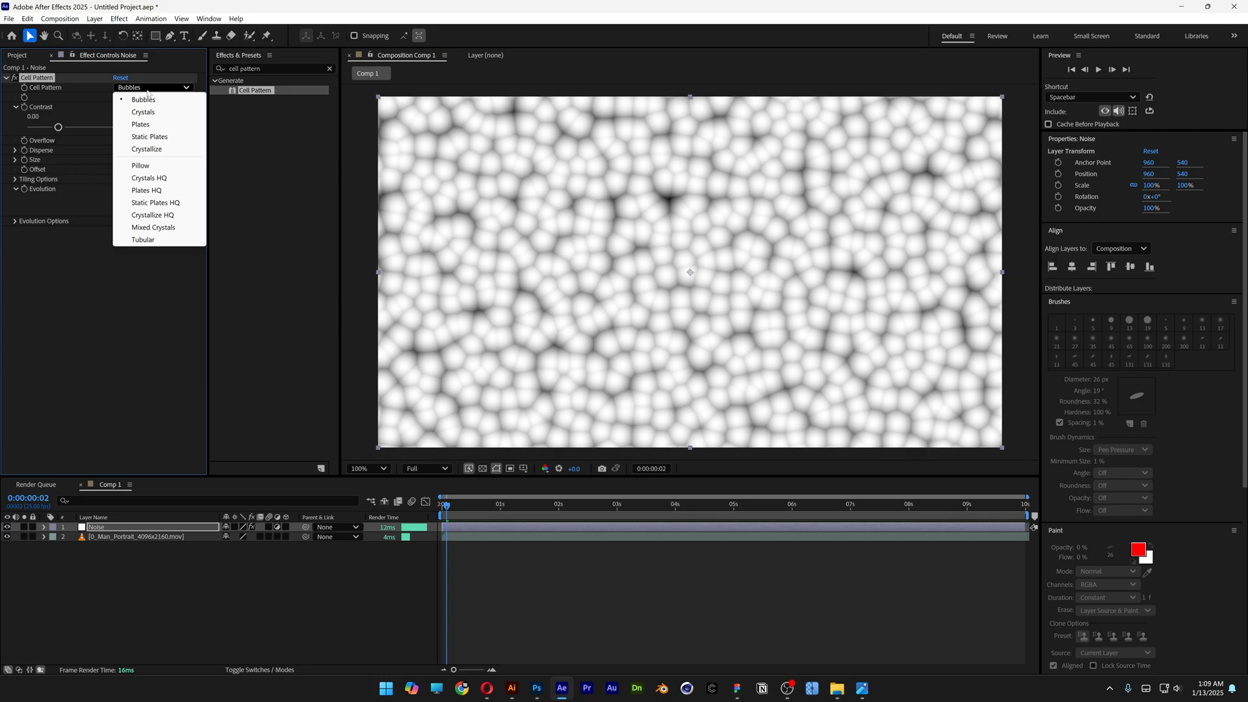
mouse_move(180, 231)
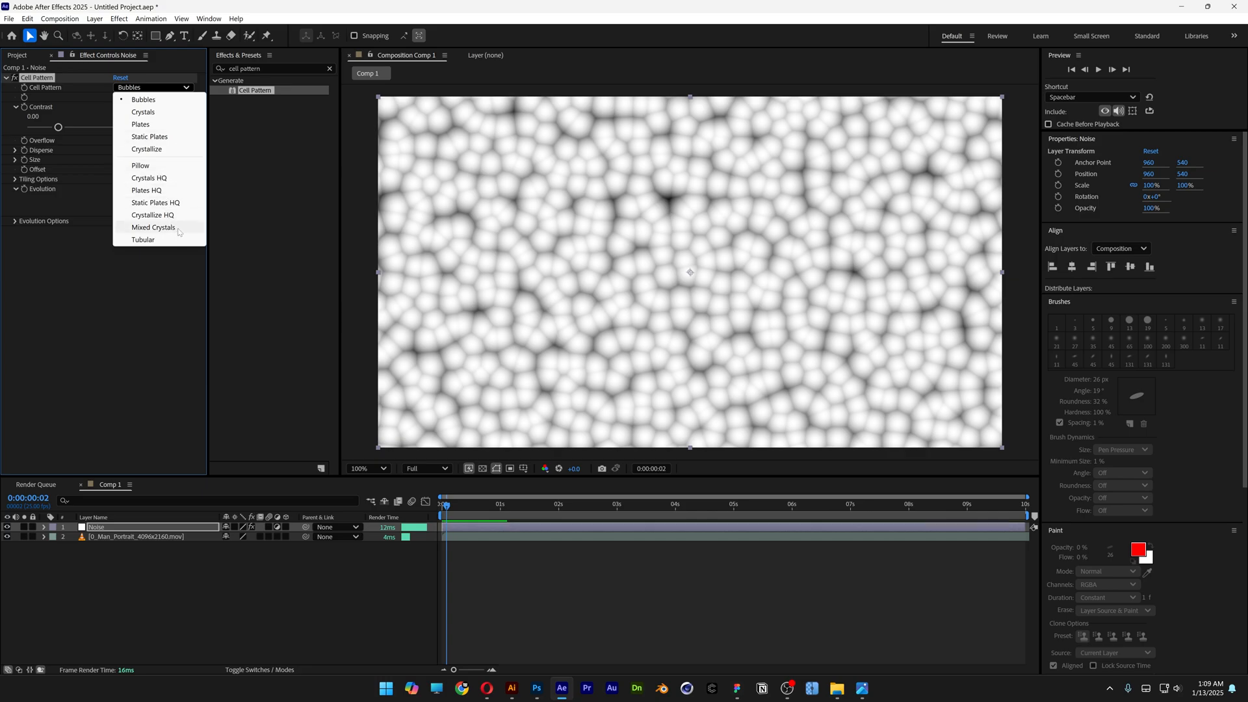
left_click(154, 228)
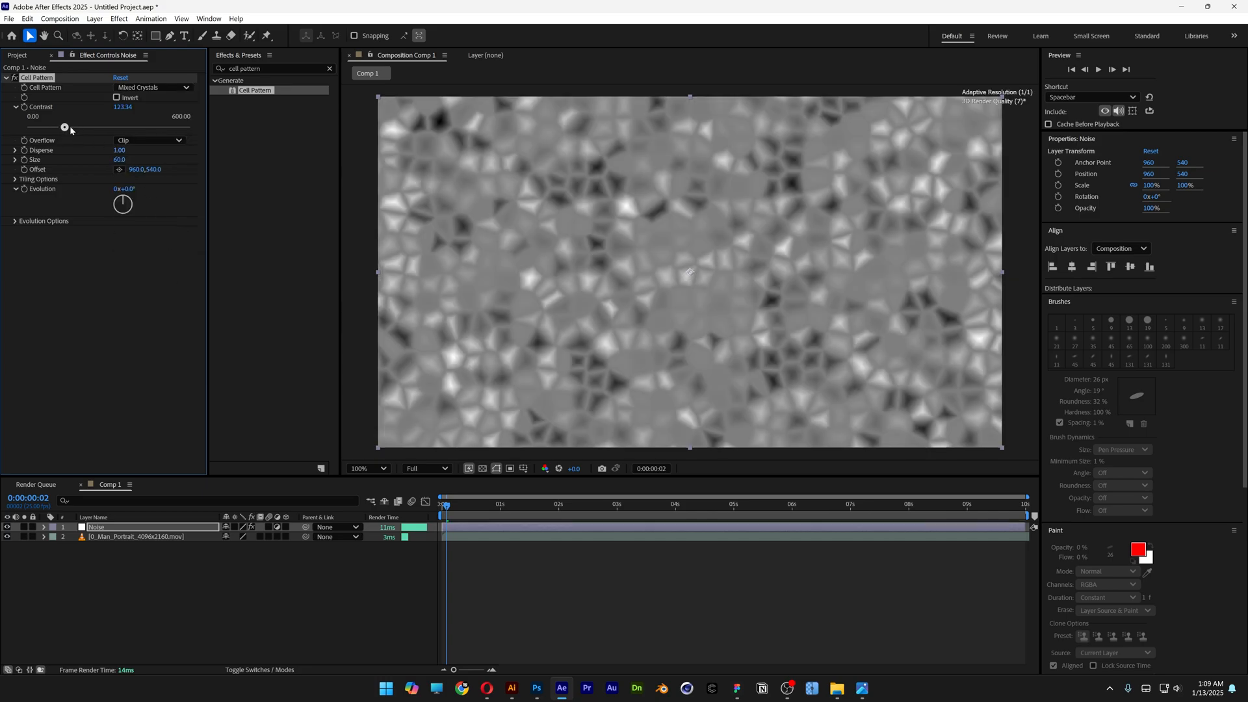
left_click_drag(65, 126, 186, 126)
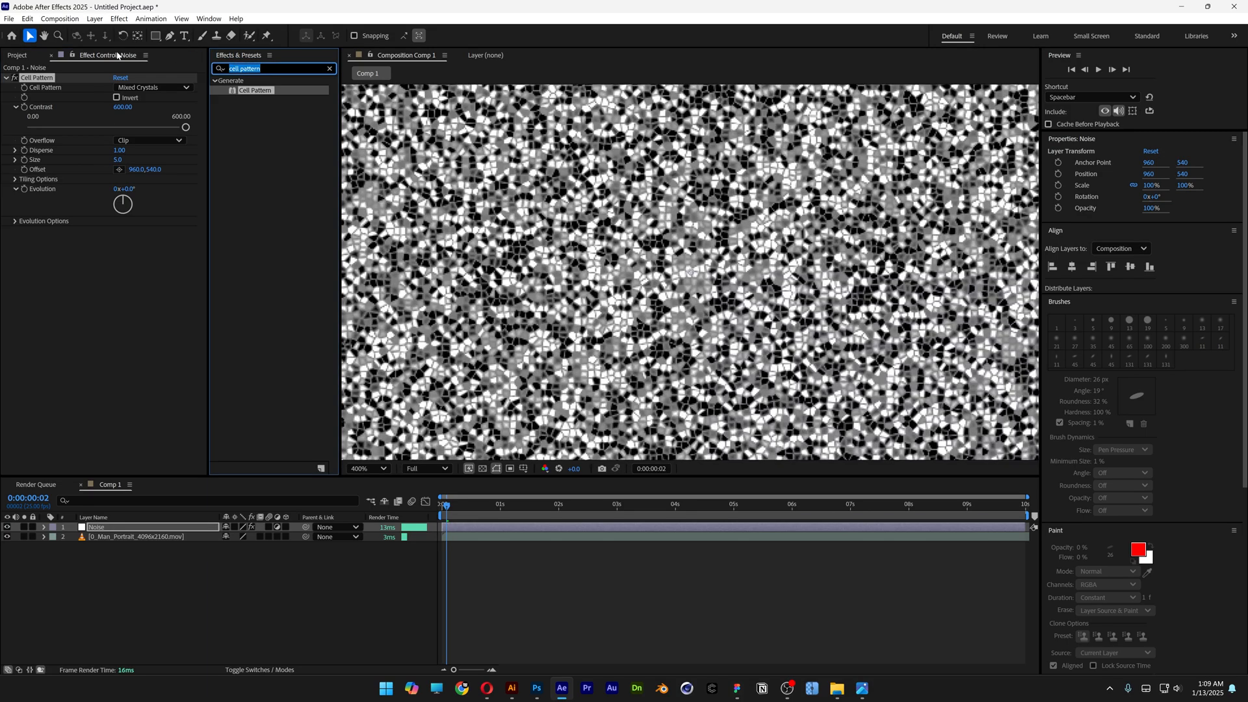
Apply Gaussian Blur with blurriness 2.0 to the Noise layer and reveal its transform properties
type("gaussian")
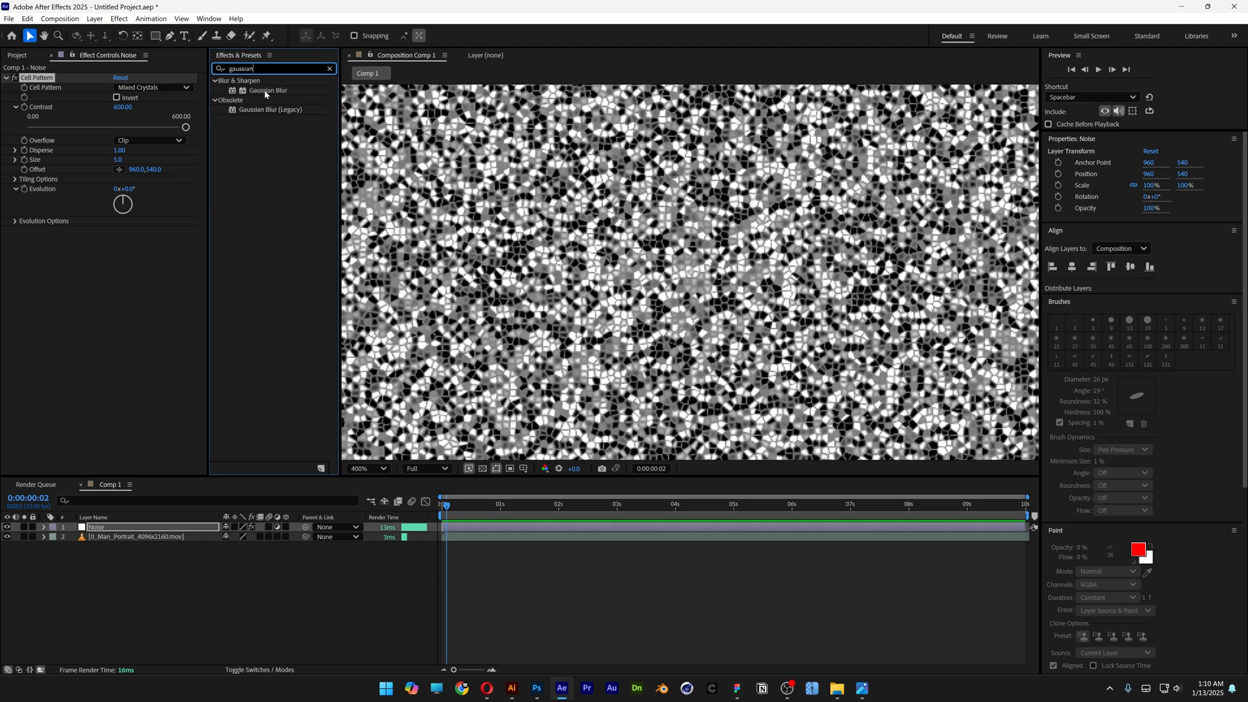
double_click(268, 89)
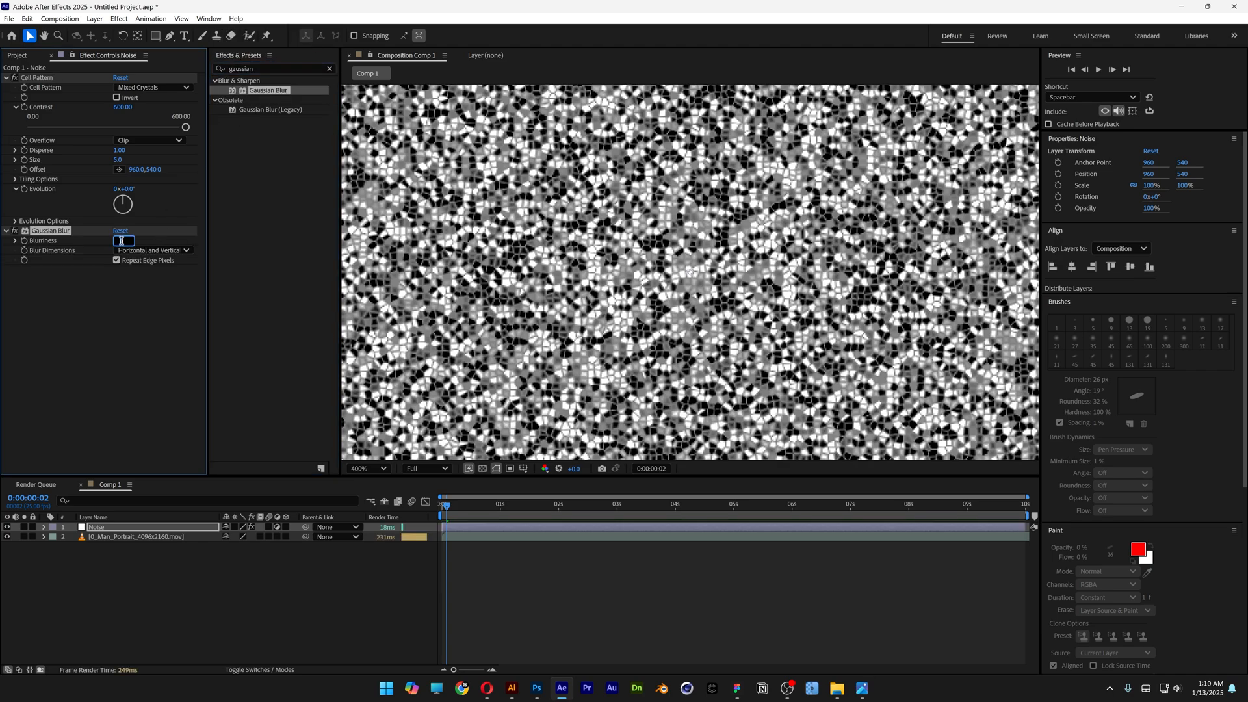
type("2.0")
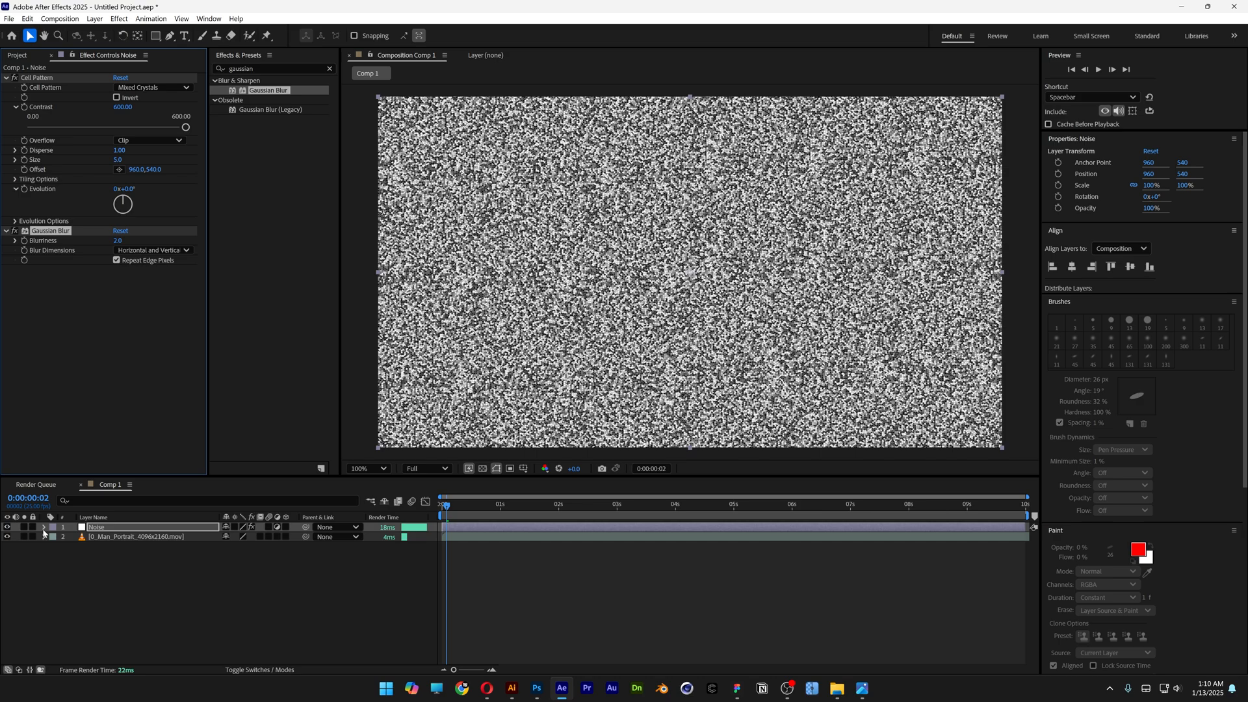
left_click(44, 528)
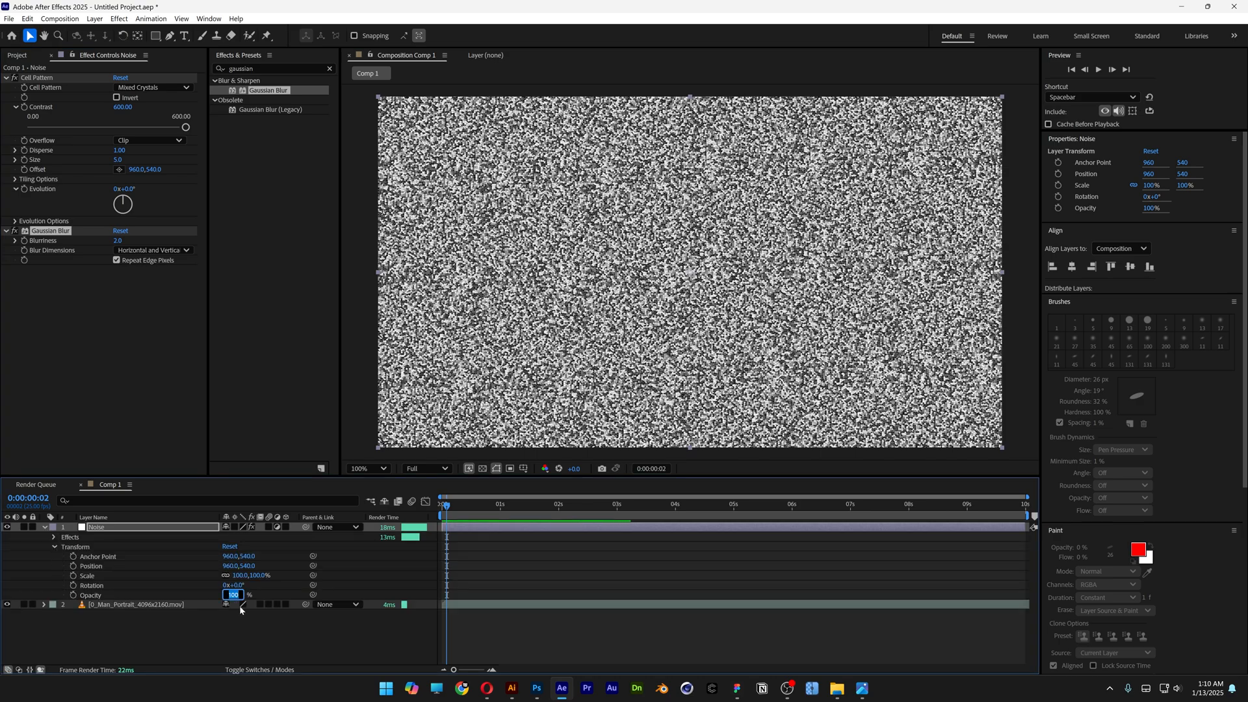
type("15")
type("FX")
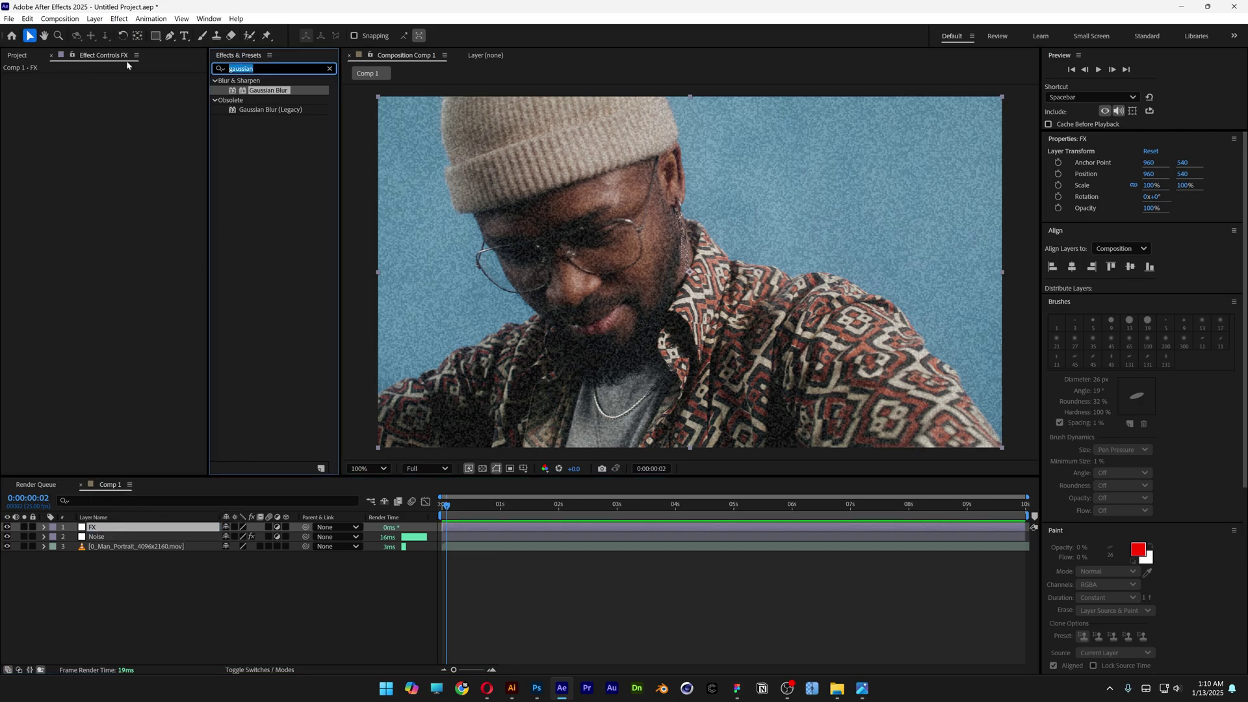
Apply Posterize to the FX layer with Level set to 6
type("posterize")
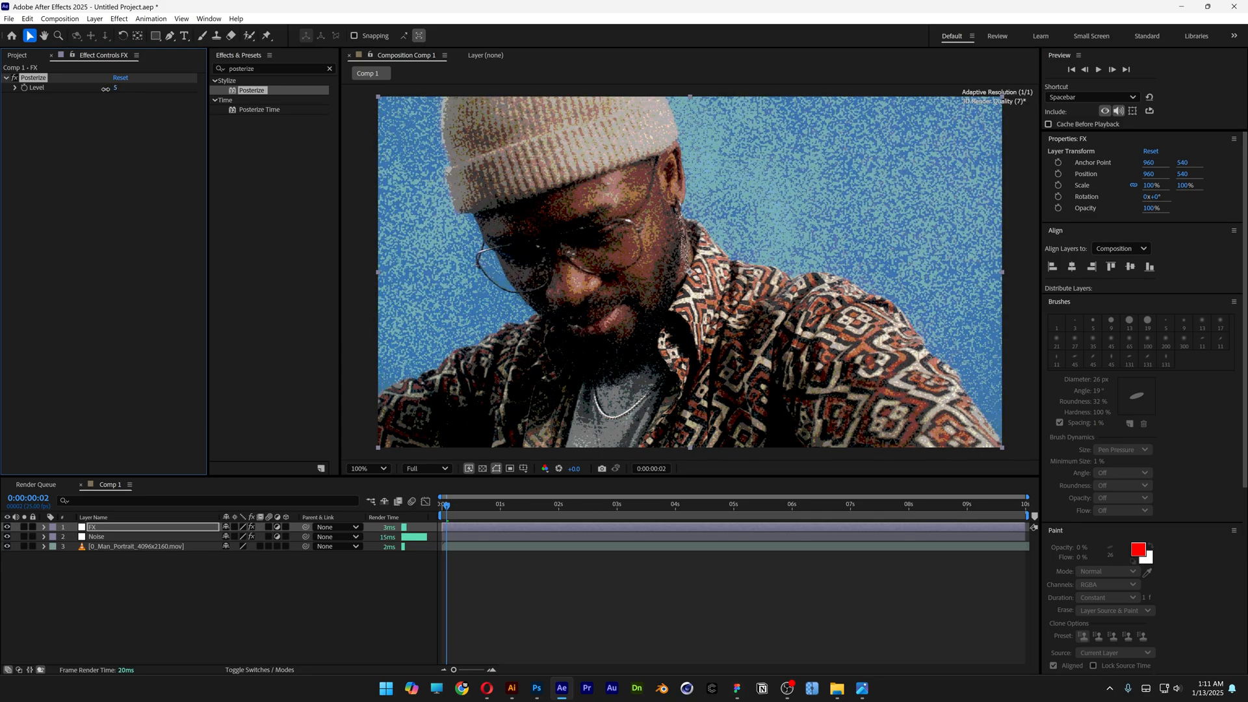
left_click(114, 88)
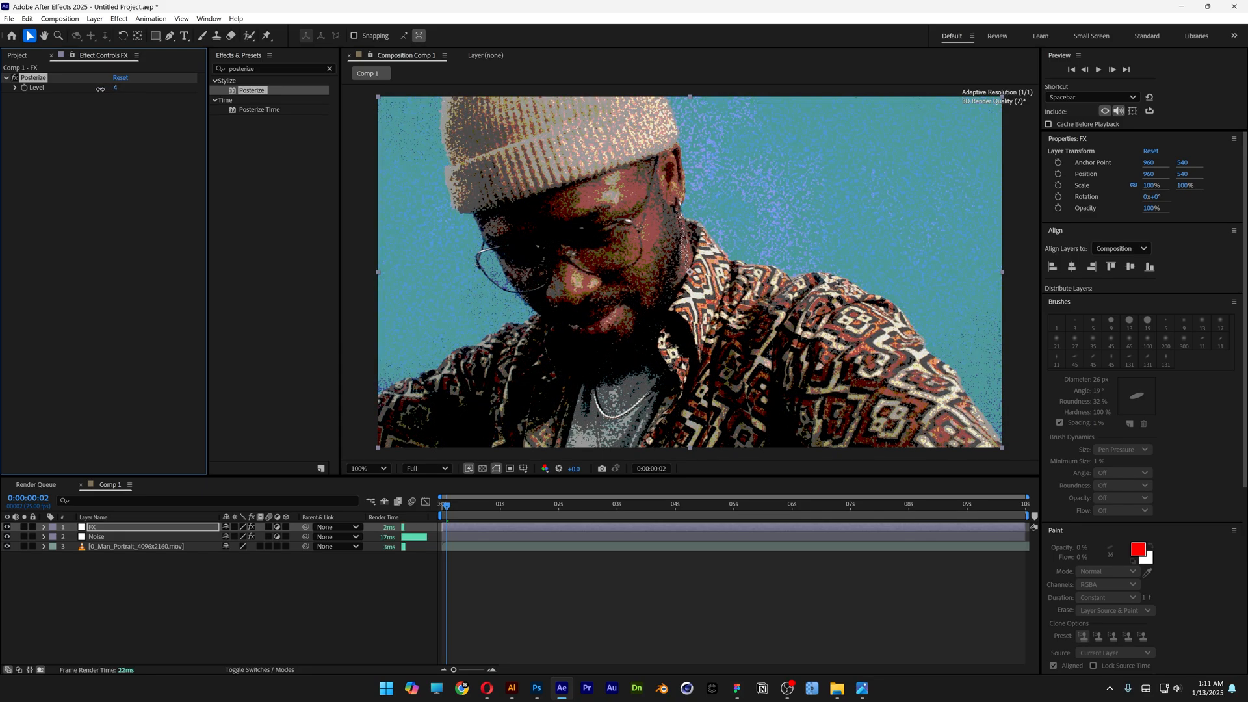
double_click(116, 89)
type("6")
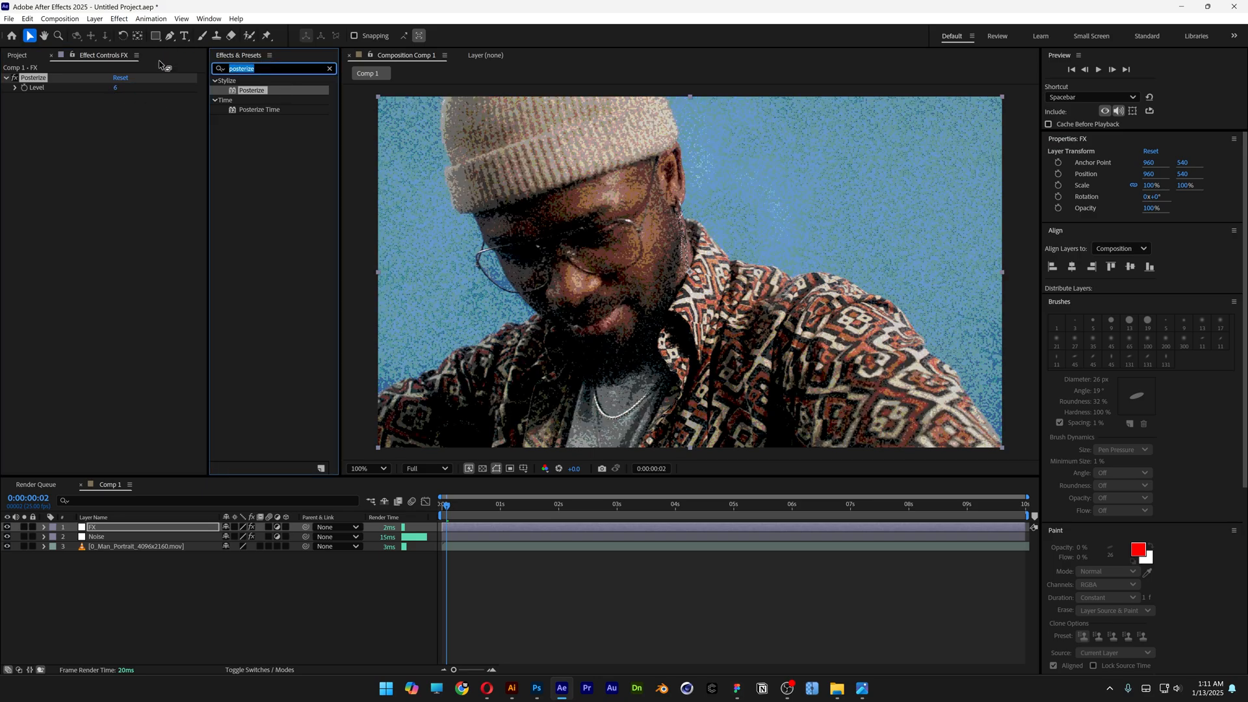
Apply Hue/Saturation to the FX layer with Master Saturation at -100 for a grayscale look
type("hue")
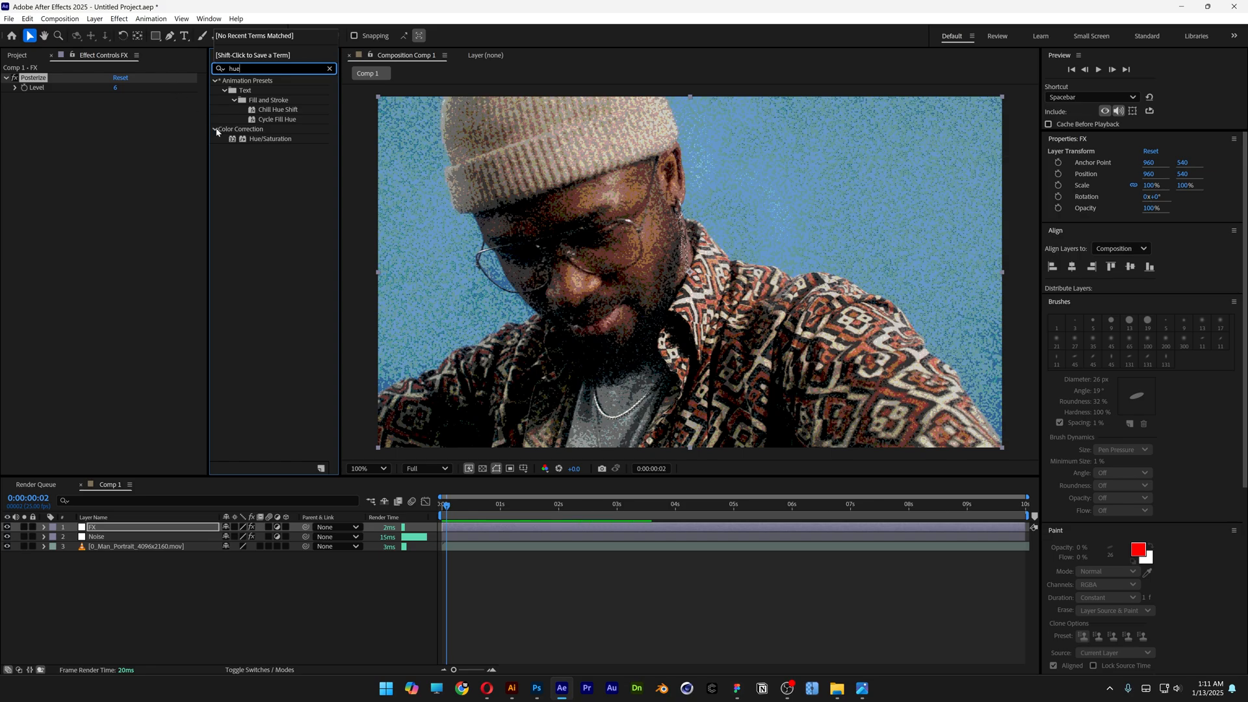
double_click(271, 138)
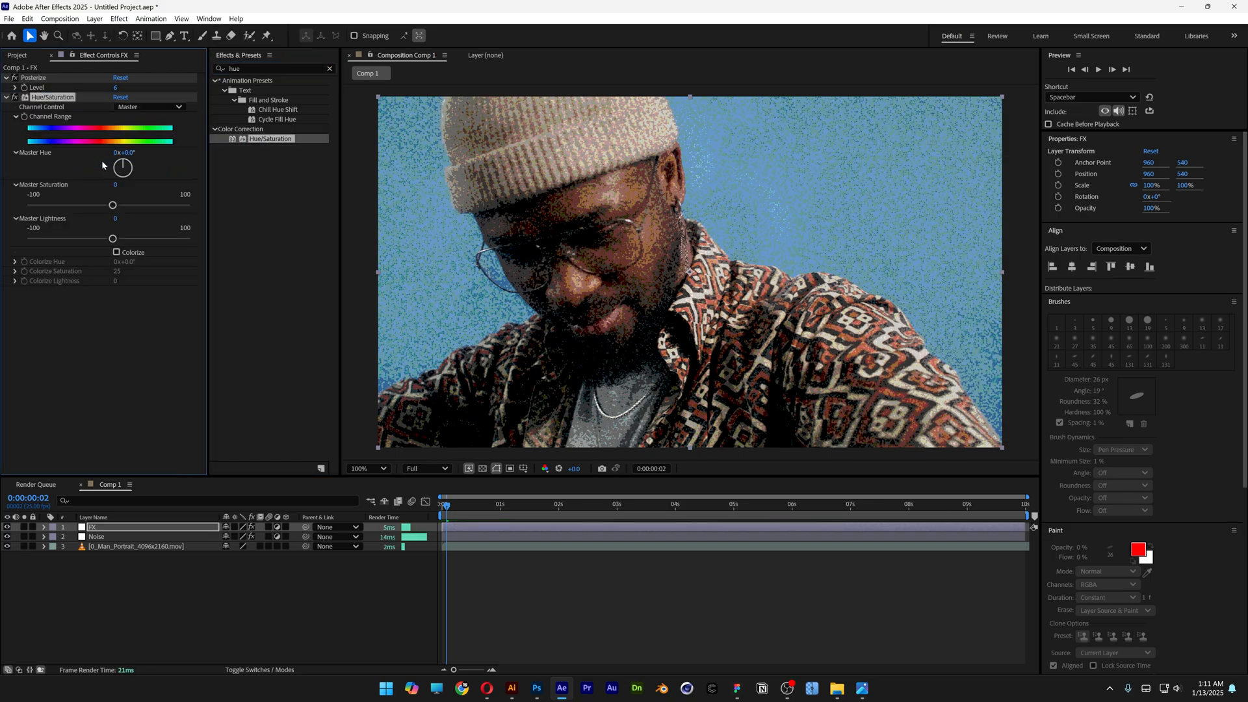
left_click_drag(112, 204, 79, 204)
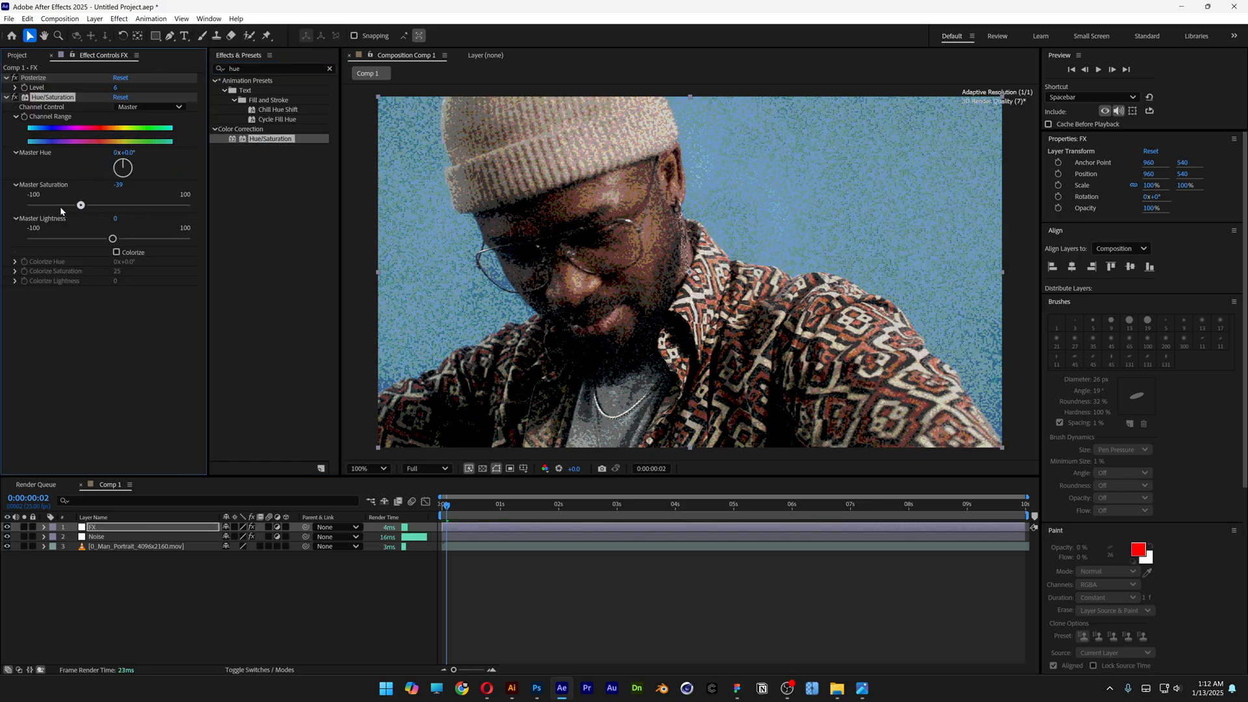
left_click_drag(79, 204, 30, 204)
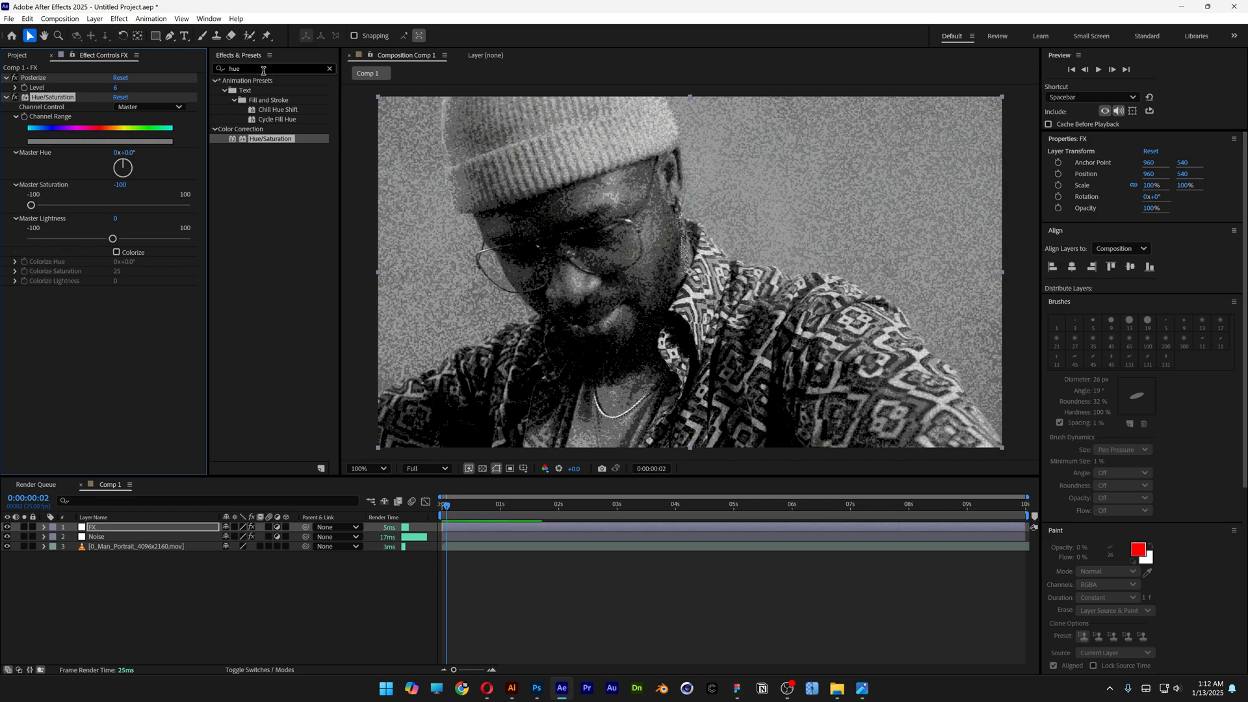
type("curves")
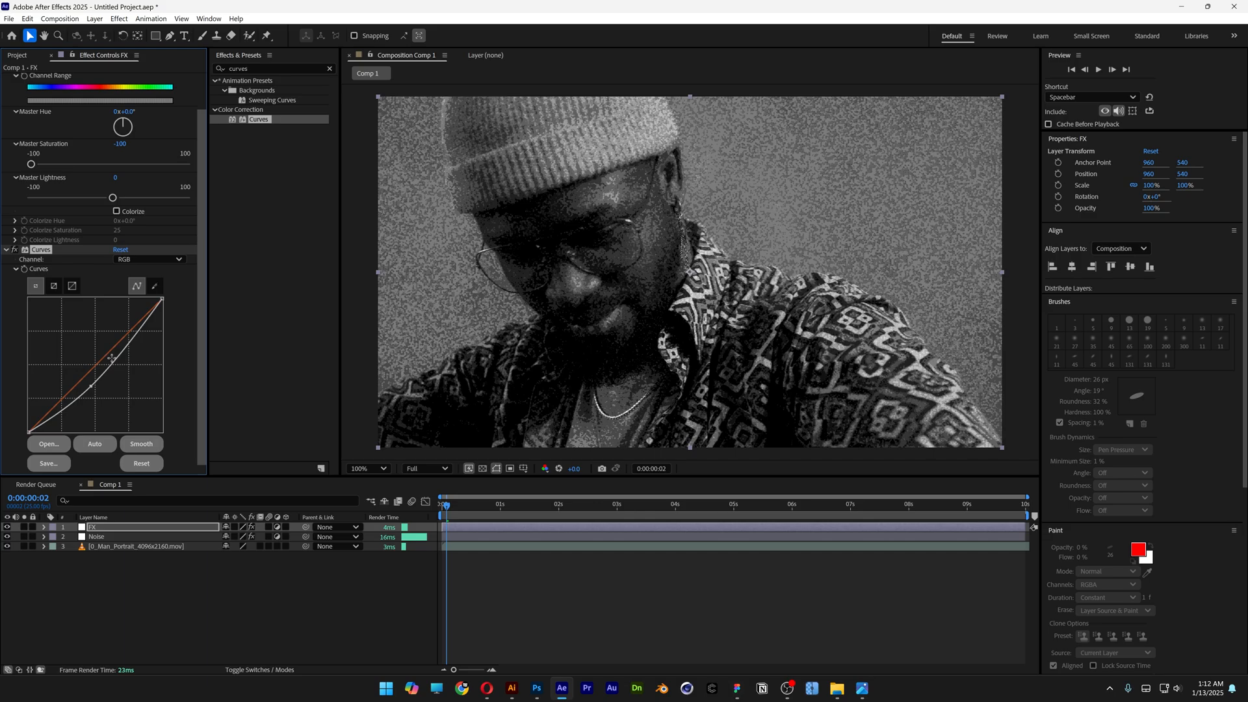
Bend the Curves RGB curve into an S-shape, lifting highlights and deepening shadows
left_click_drag(118, 359, 121, 346)
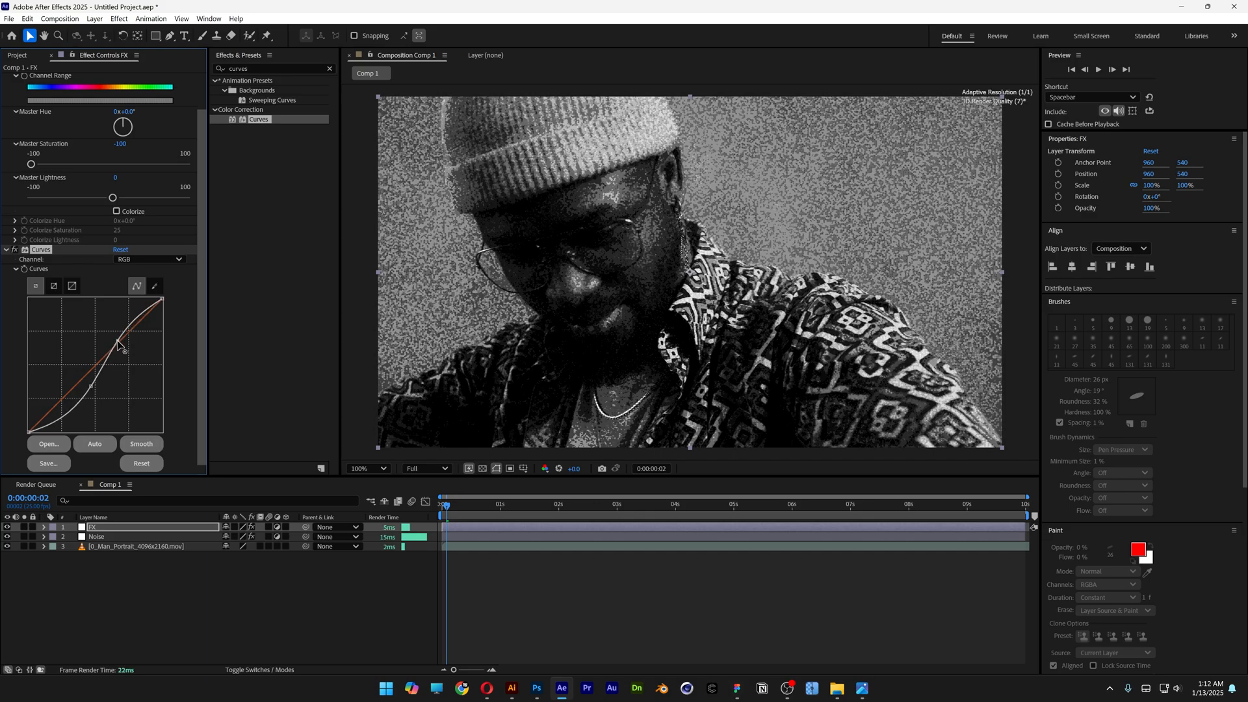
left_click_drag(118, 346, 73, 387)
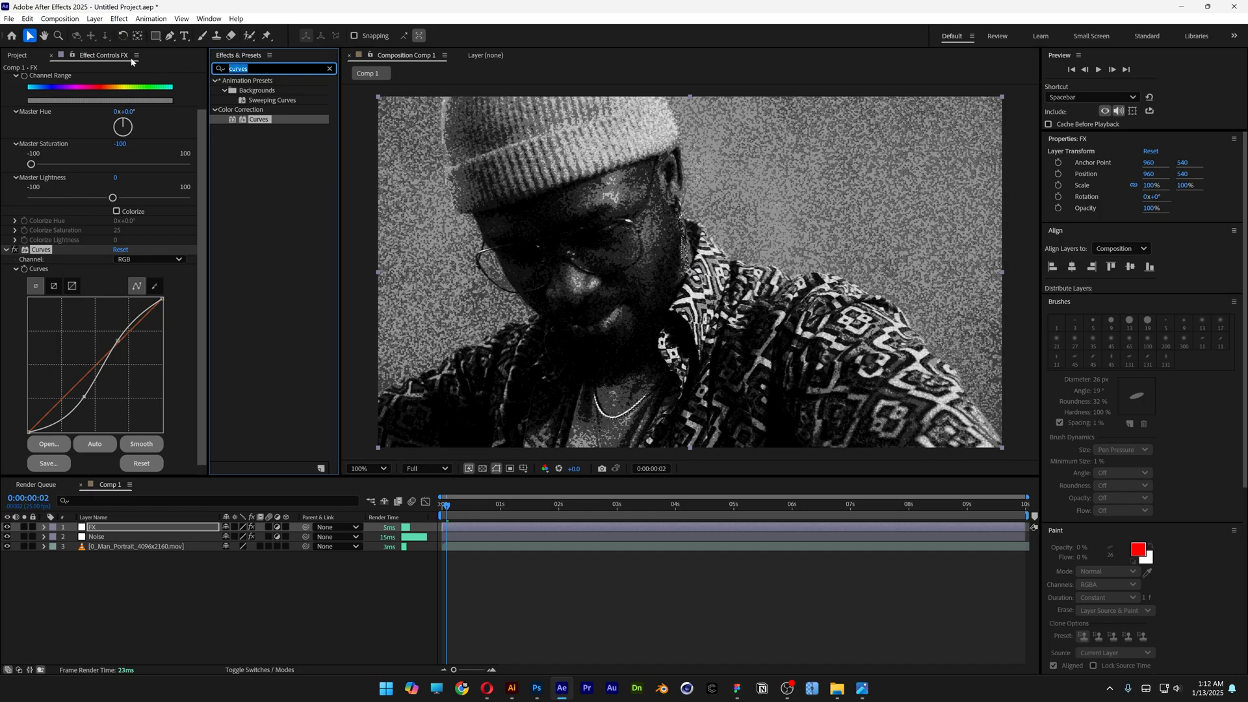
Apply Noise at 45% to the FX layer with Use Color Noise unchecked
type("noise")
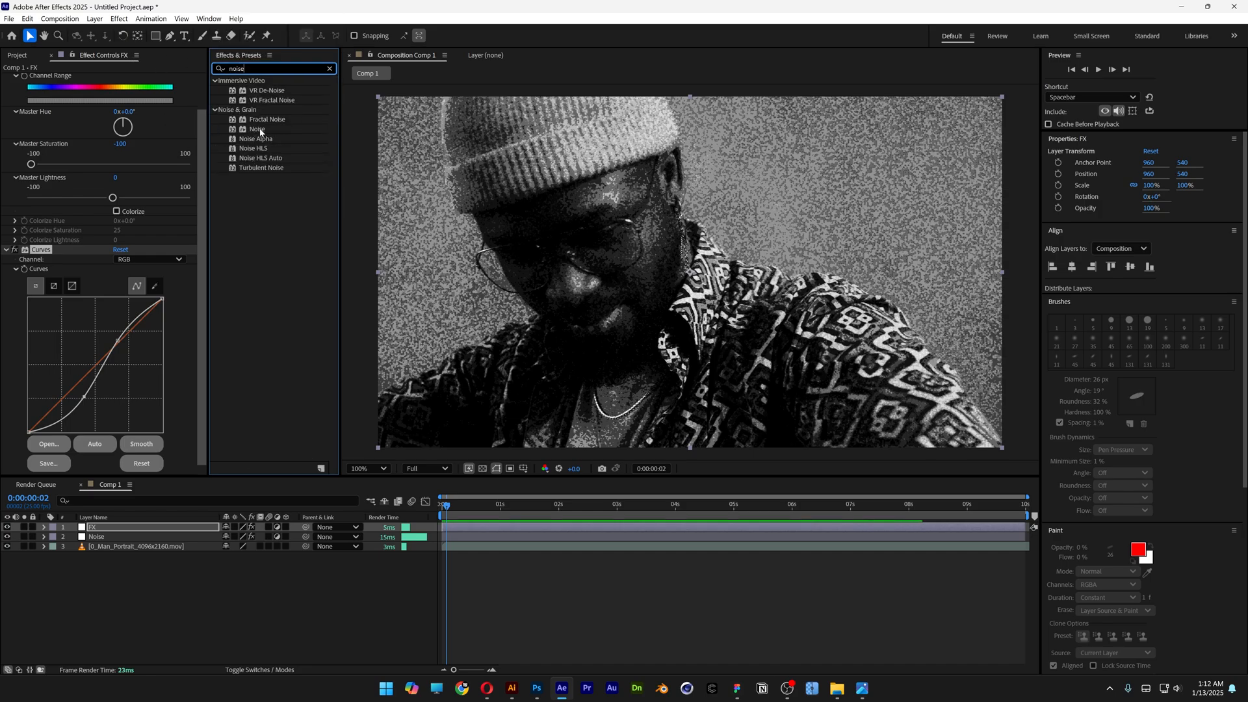
double_click(256, 129)
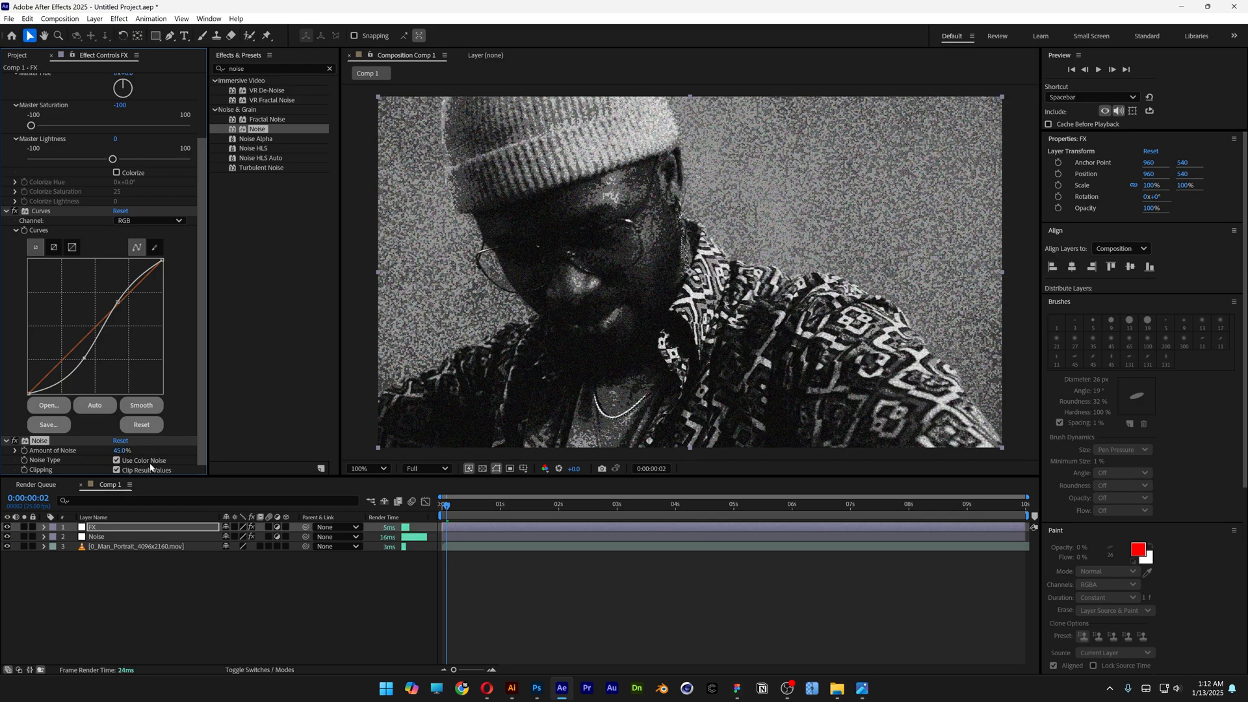
left_click(117, 460)
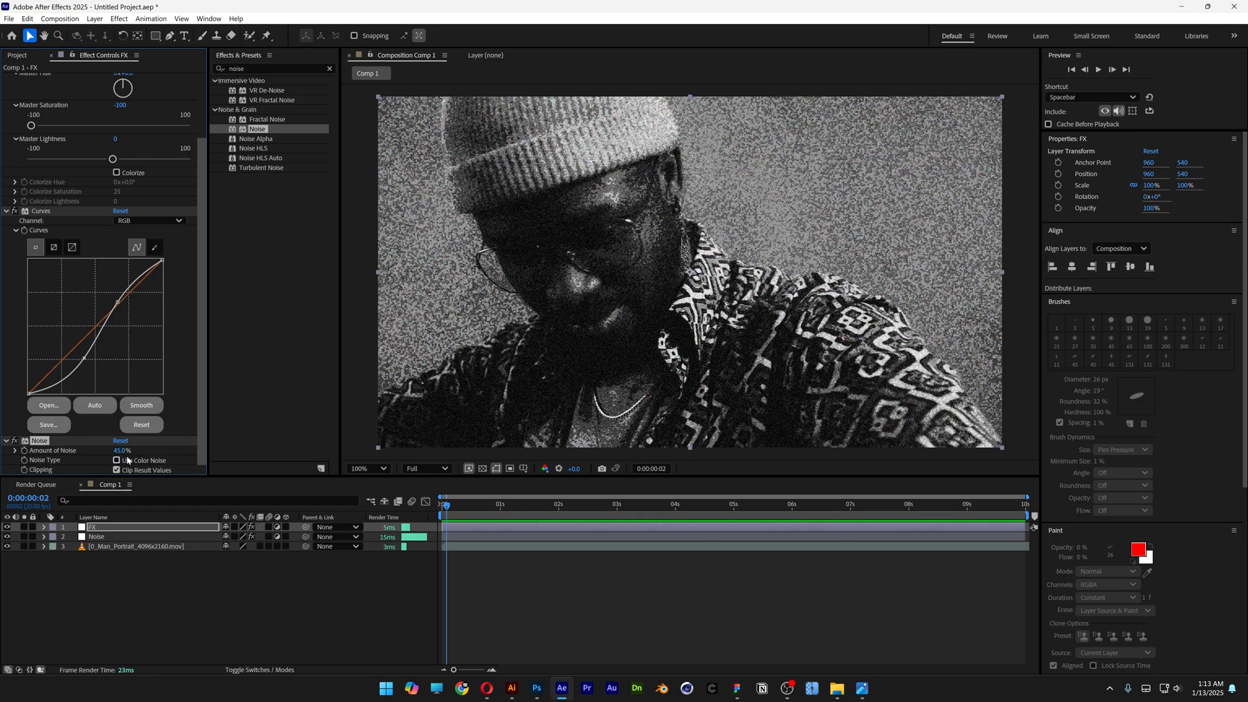
type("tritone")
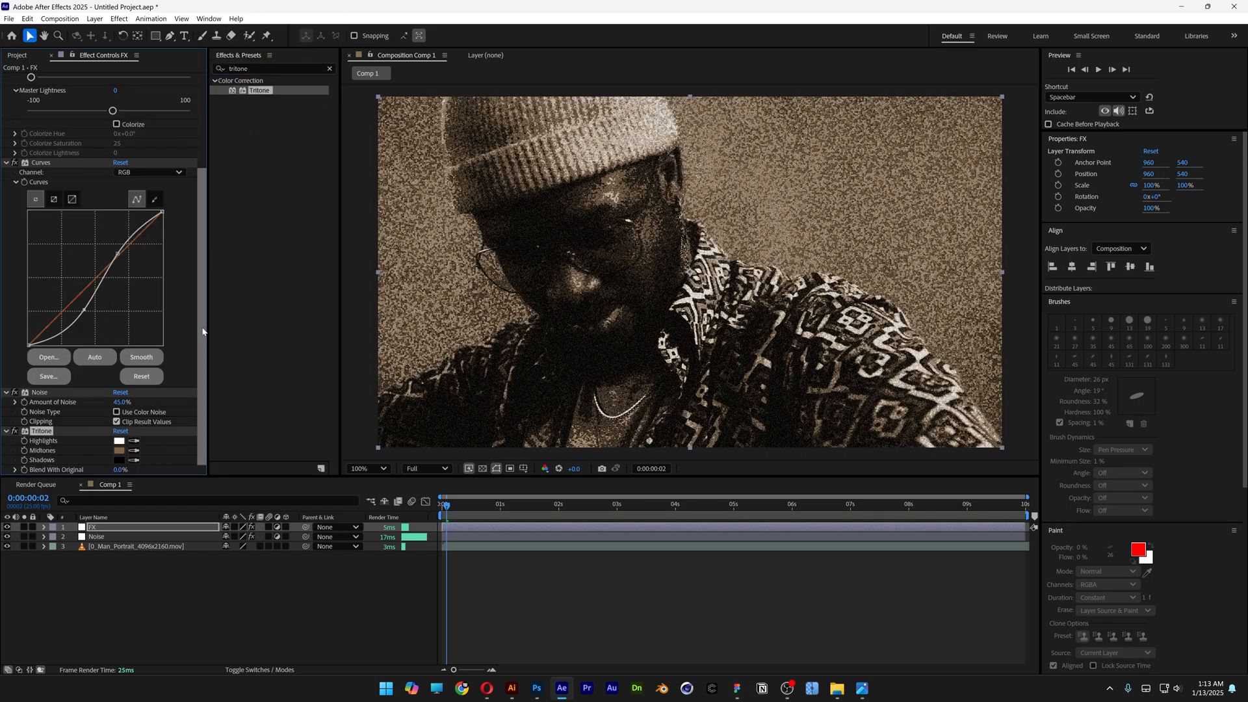
Set the Tritone highlights colour to bright yellow
left_click(120, 441)
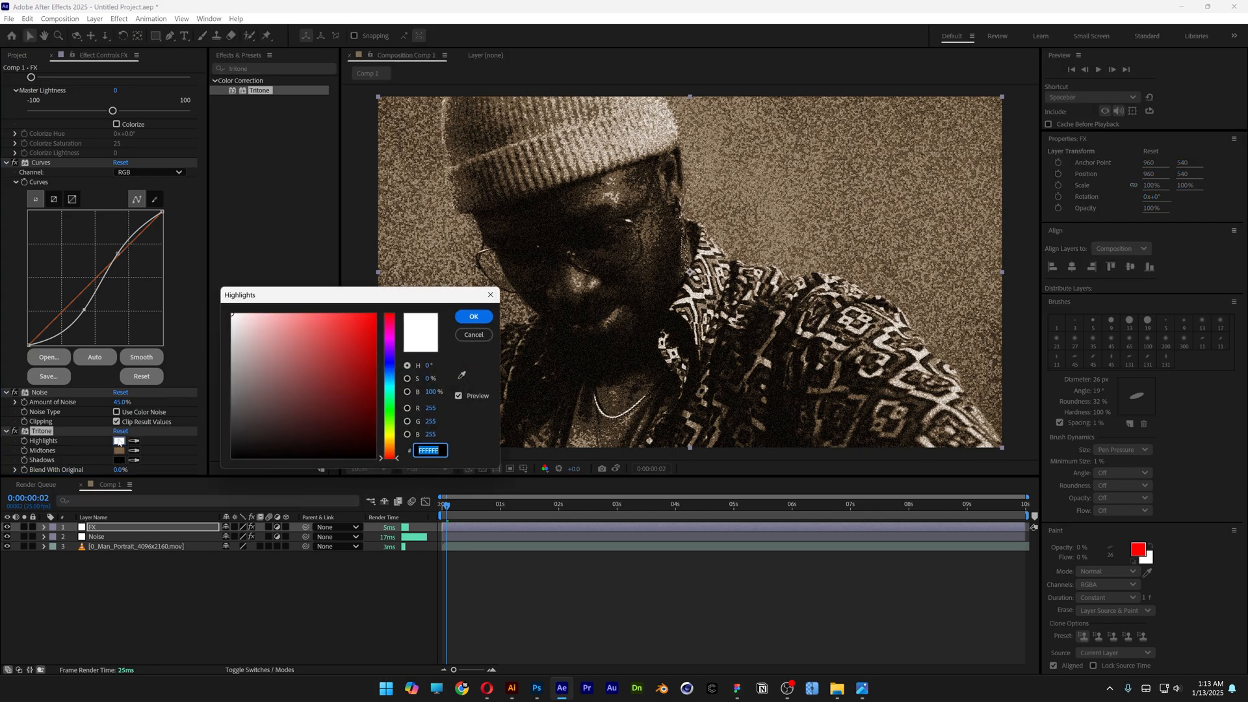
left_click(353, 319)
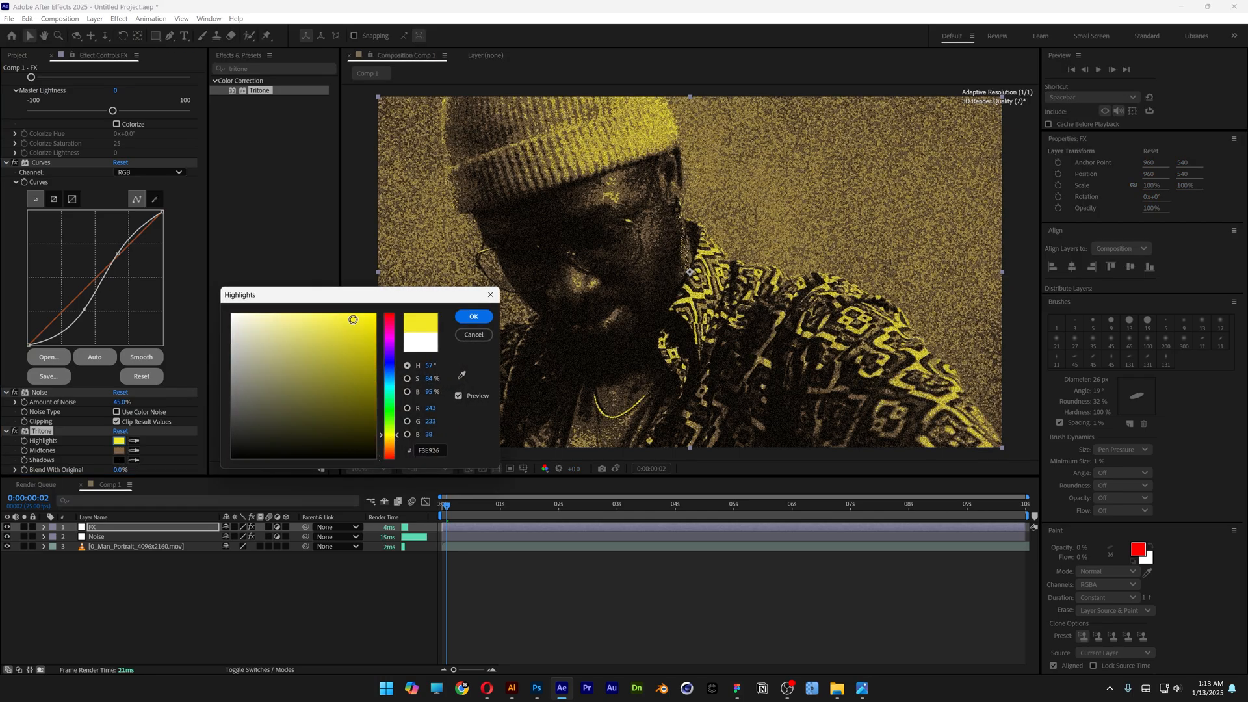
left_click(473, 316)
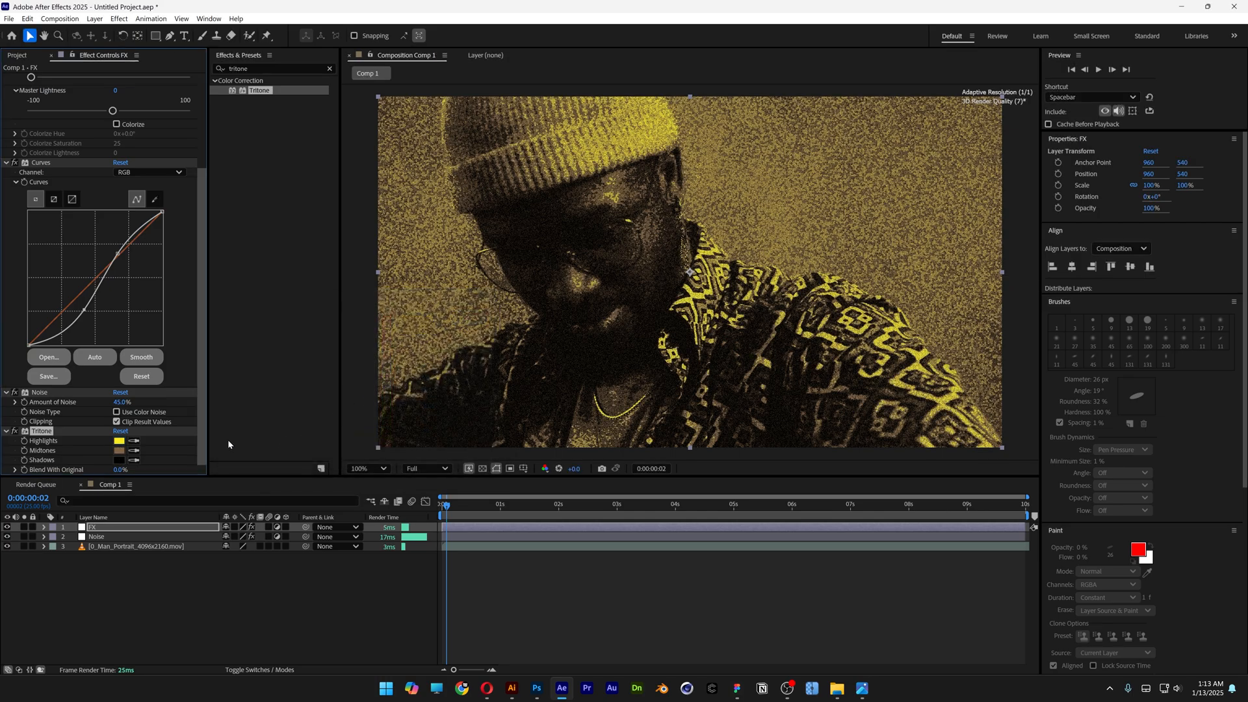
Set the Tritone midtones to blue and shadows to purple
left_click(120, 449)
type("threshold")
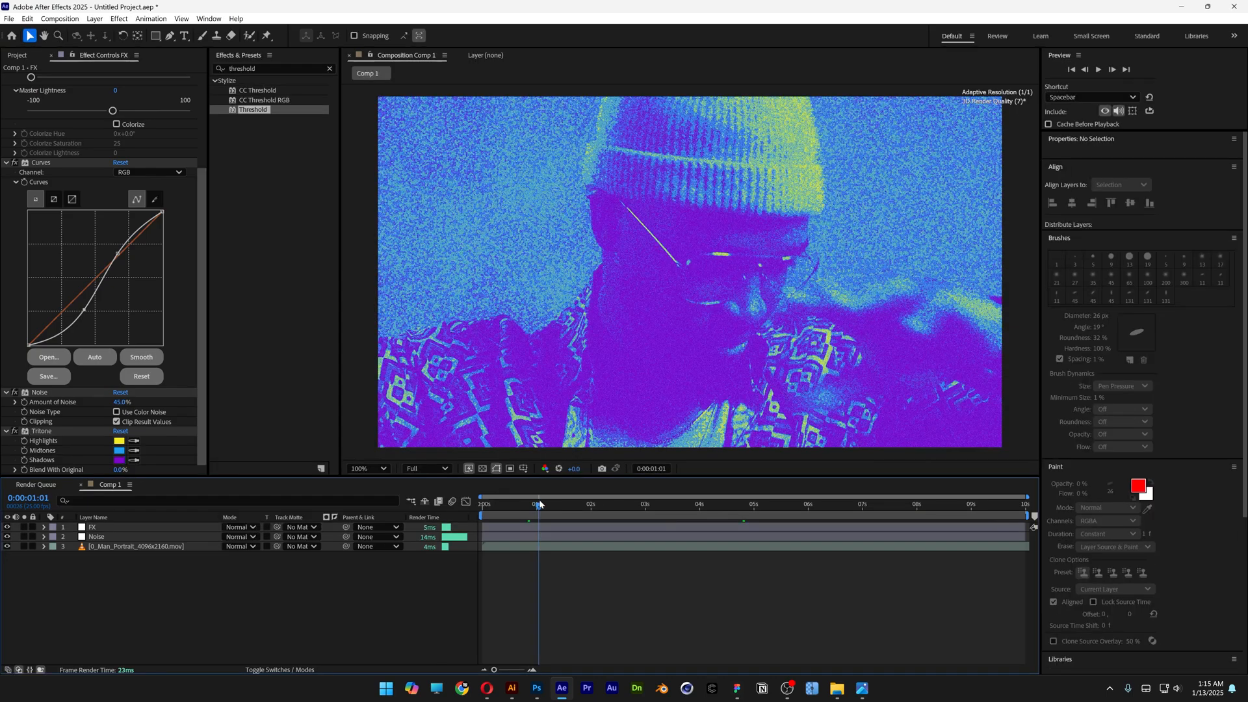
left_click(120, 460)
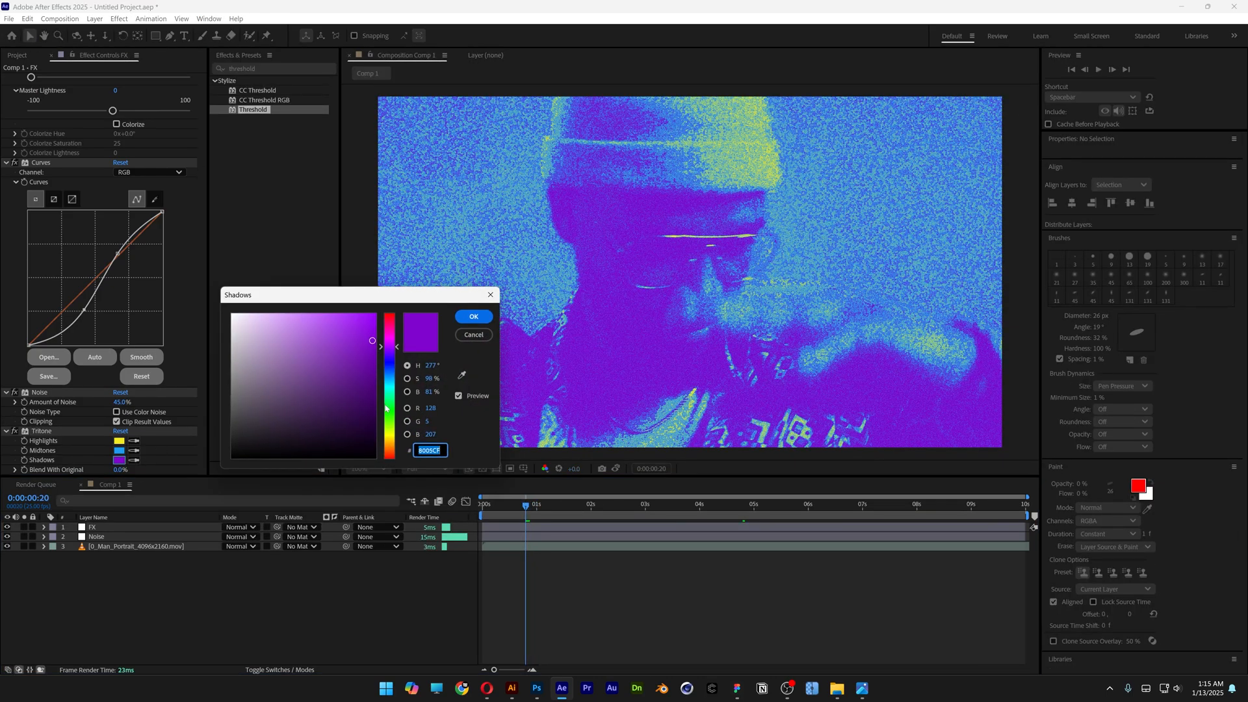
left_click(473, 316)
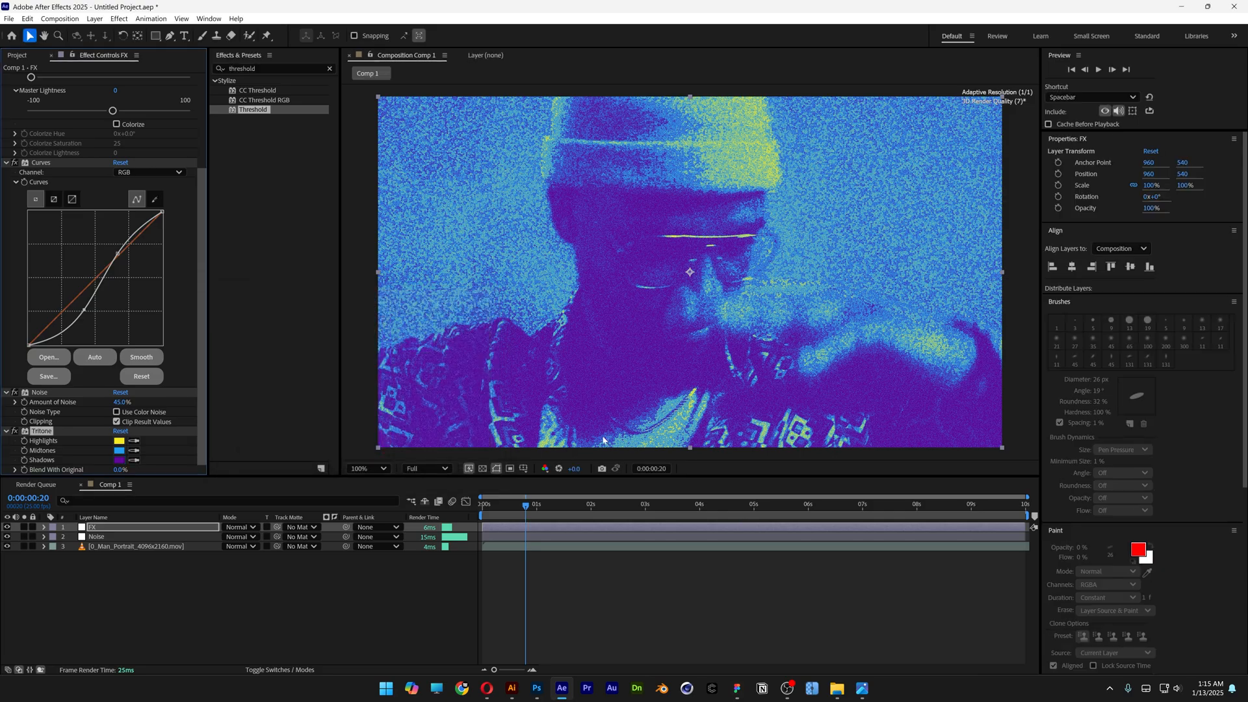